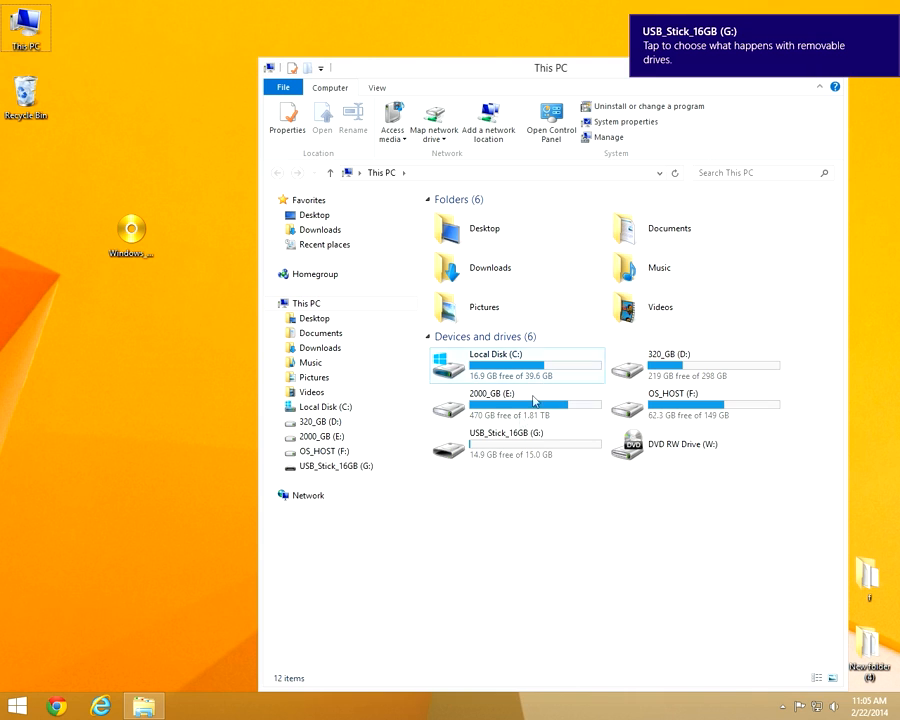
Switch from File Explorer to Chrome showing the Google search for rufus
left_click(516, 443)
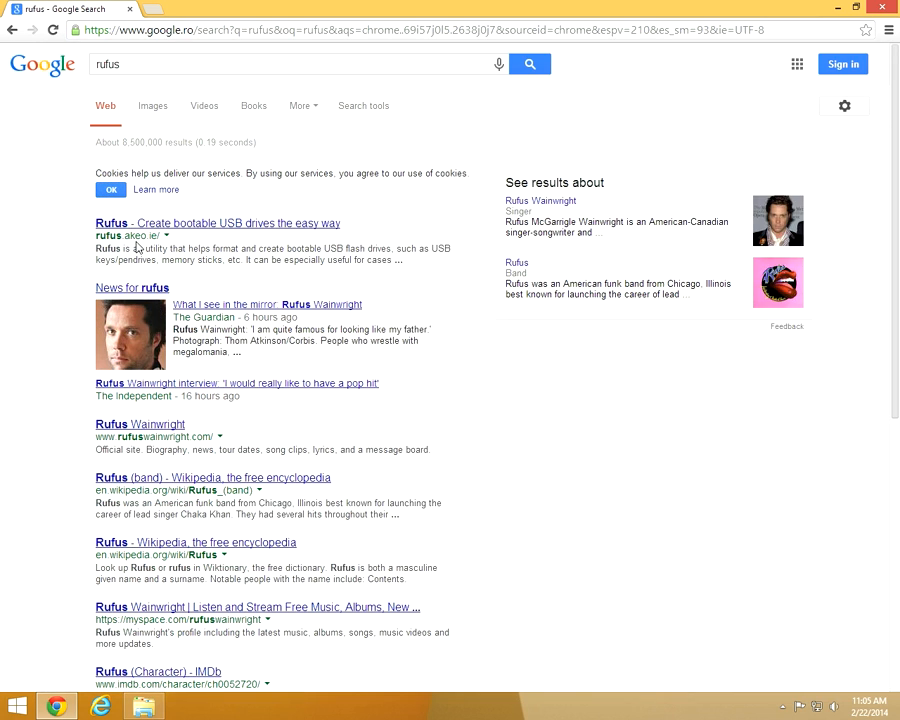
mouse_move(180, 223)
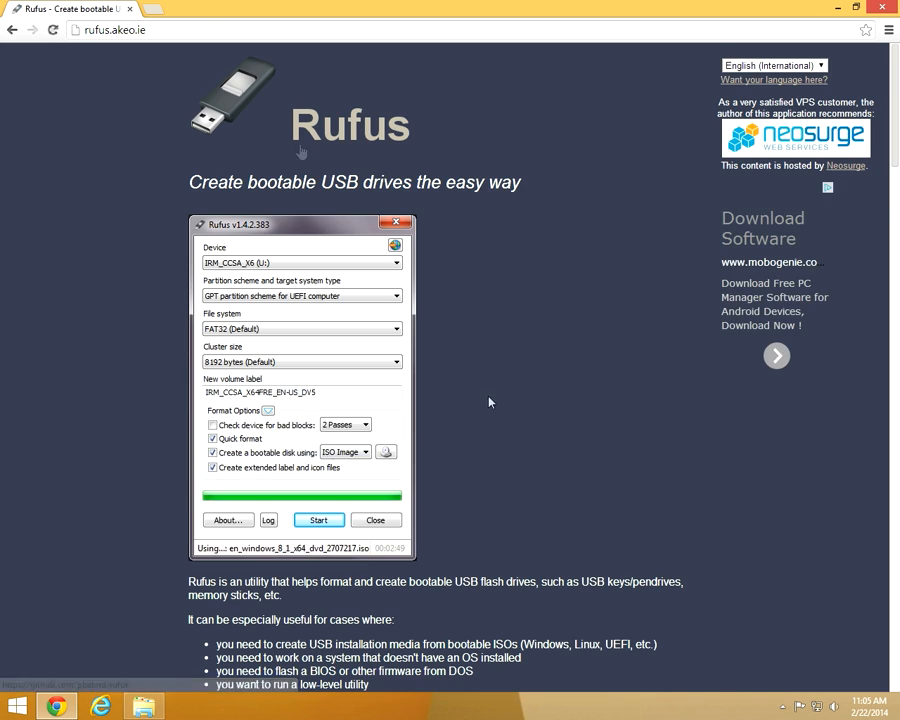
Download rufus_v1.4.3.exe from the Rufus site and reveal it in the Downloads folder
scroll("down", 3)
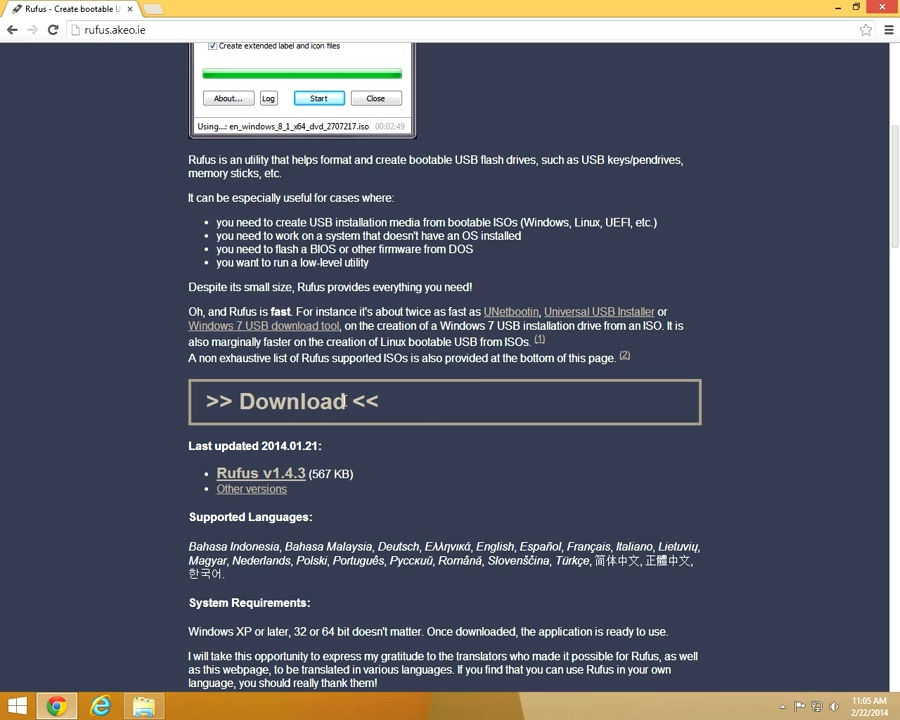
mouse_move(280, 480)
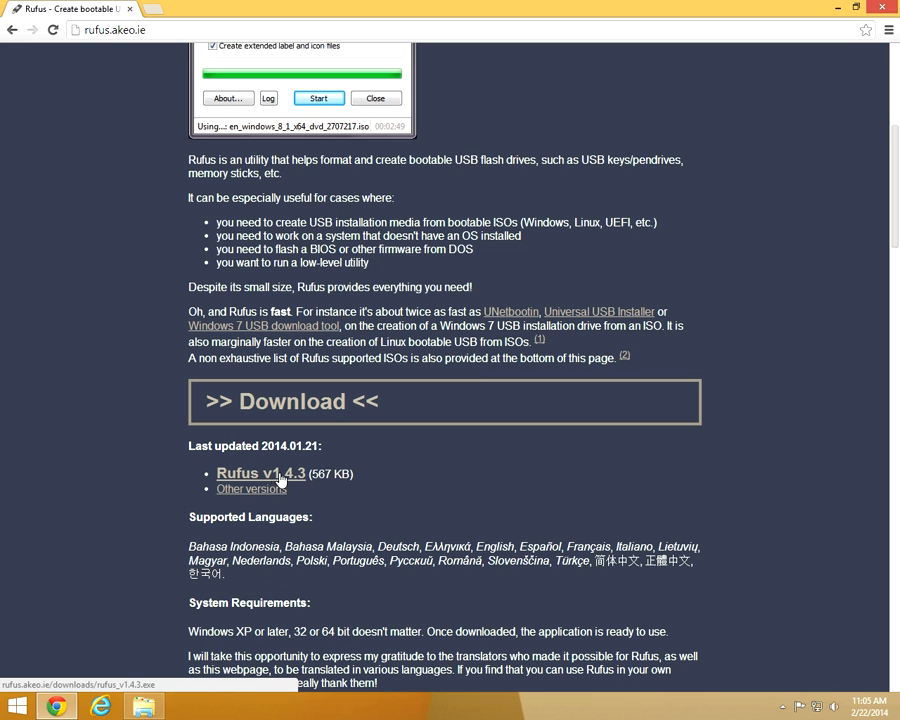
left_click(260, 473)
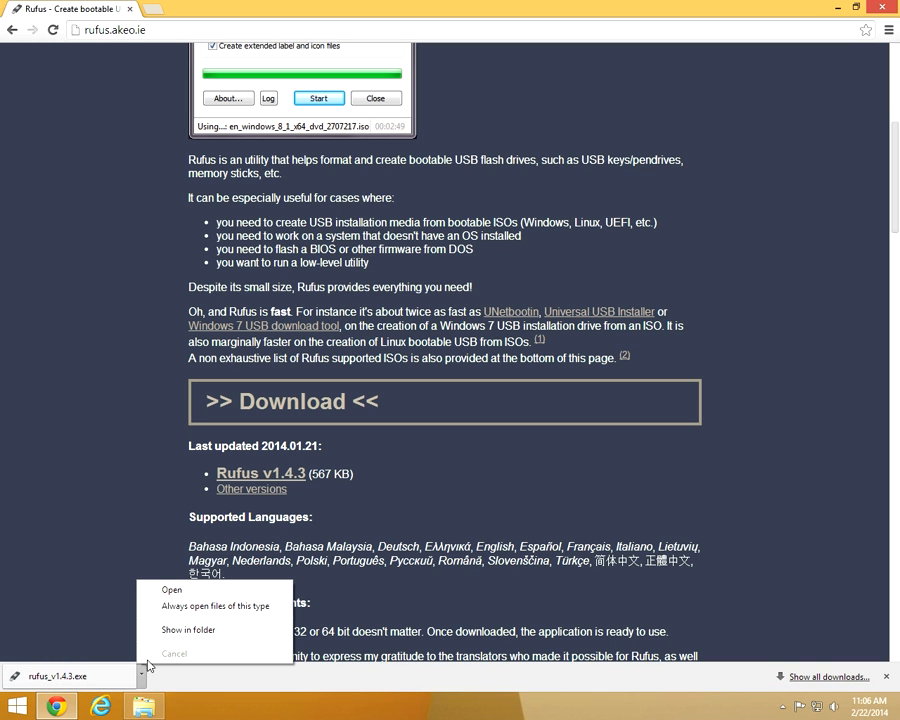
left_click(188, 629)
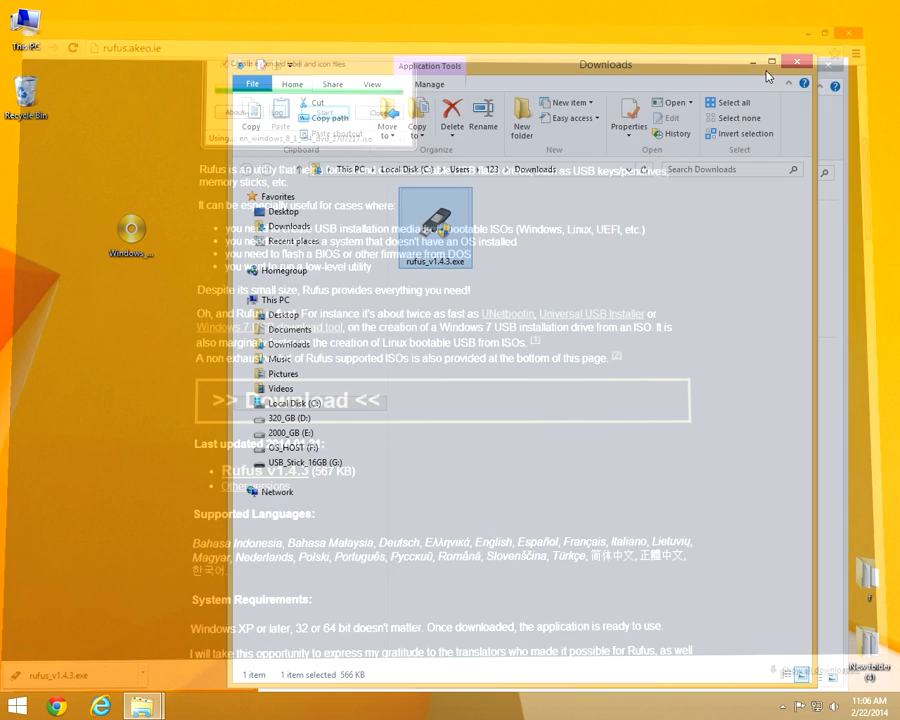
Copy rufus_v1.4.3.exe to the desktop and launch Rufus from there
left_click_drag(435, 225, 130, 235)
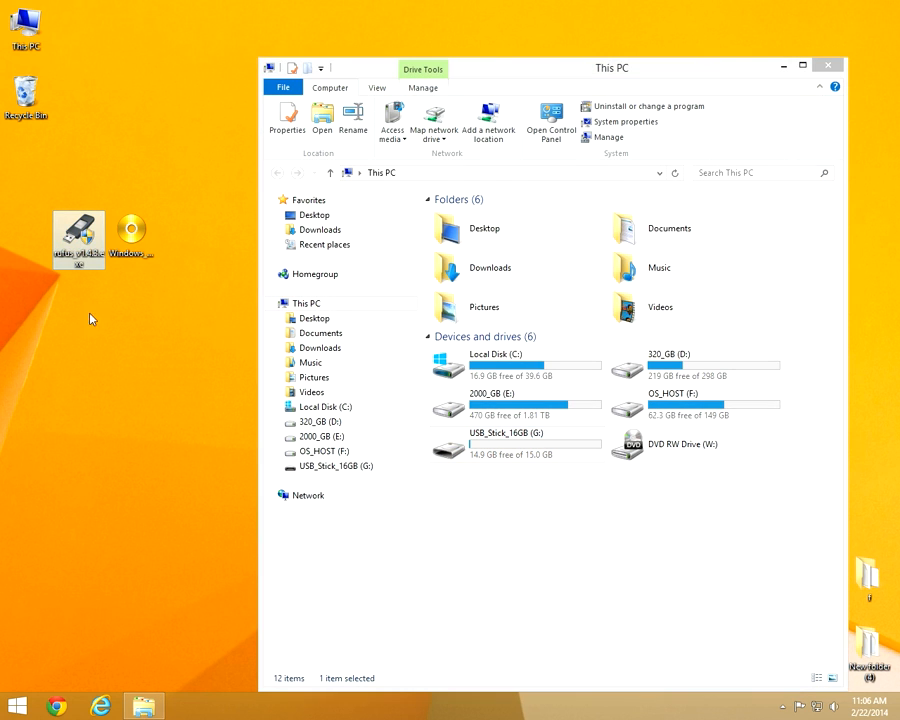
double_click(78, 222)
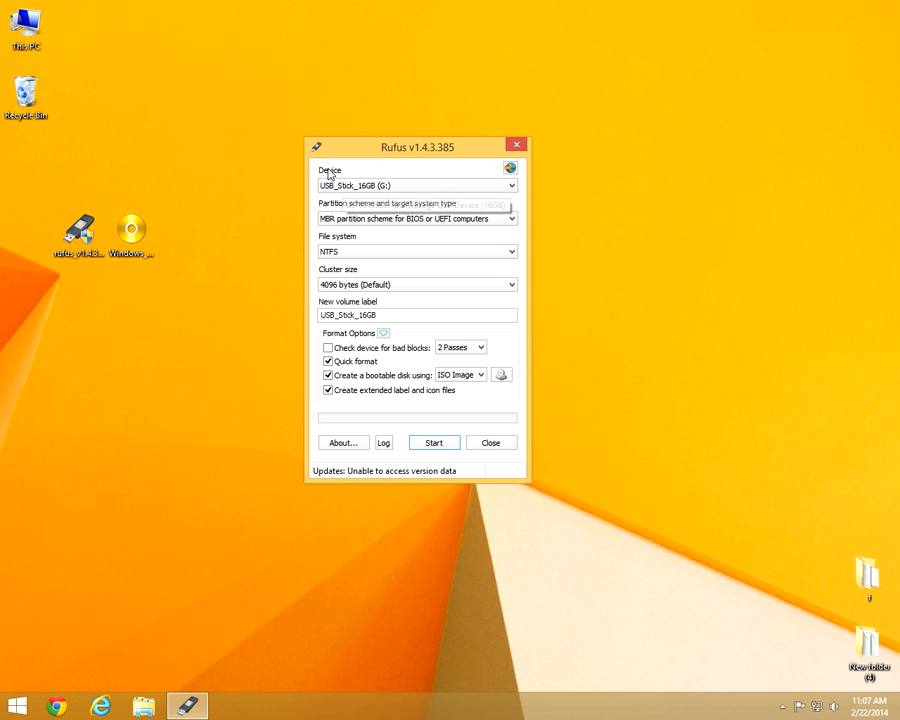
Select USB_Stick_16GB (G:) as the device and close the This PC window
left_click(511, 185)
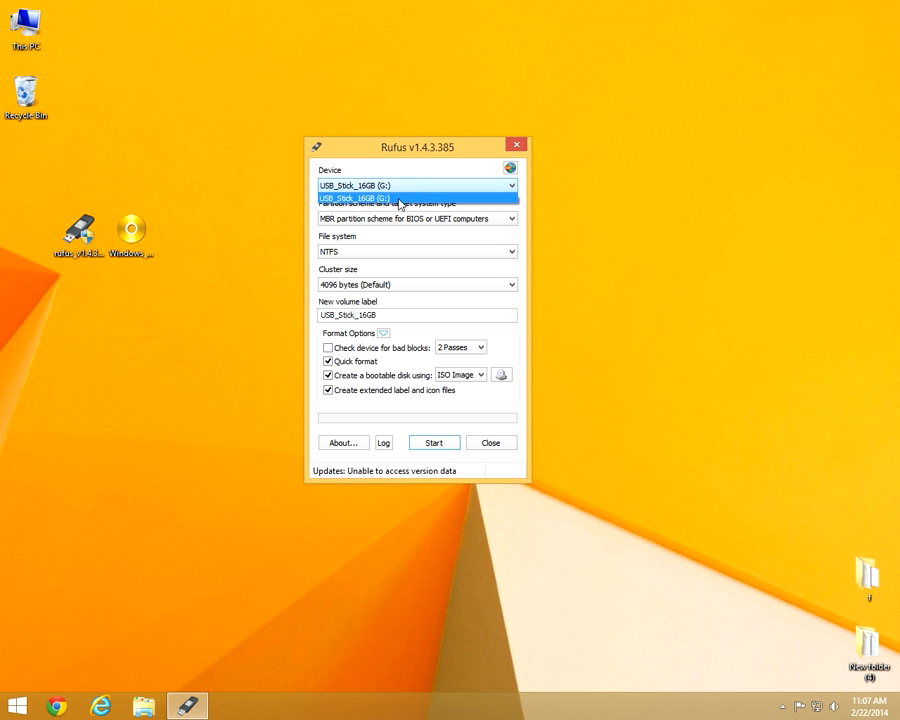
left_click(415, 197)
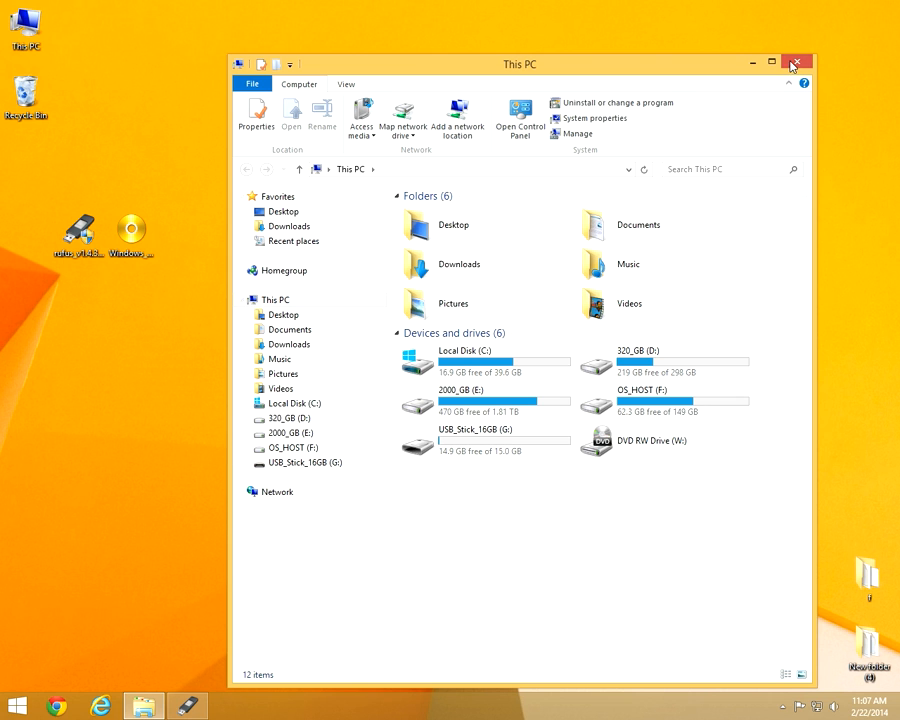
left_click(797, 63)
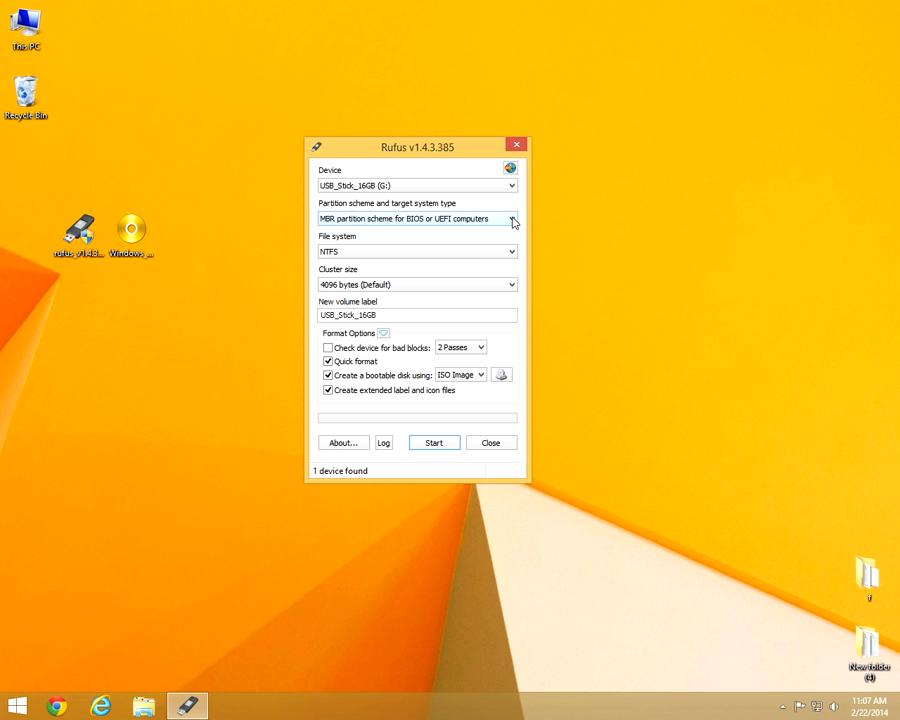
Keep MBR partitioning and NTFS with 4096-byte clusters, and select the USB_Stick_16GB volume label
left_click(512, 251)
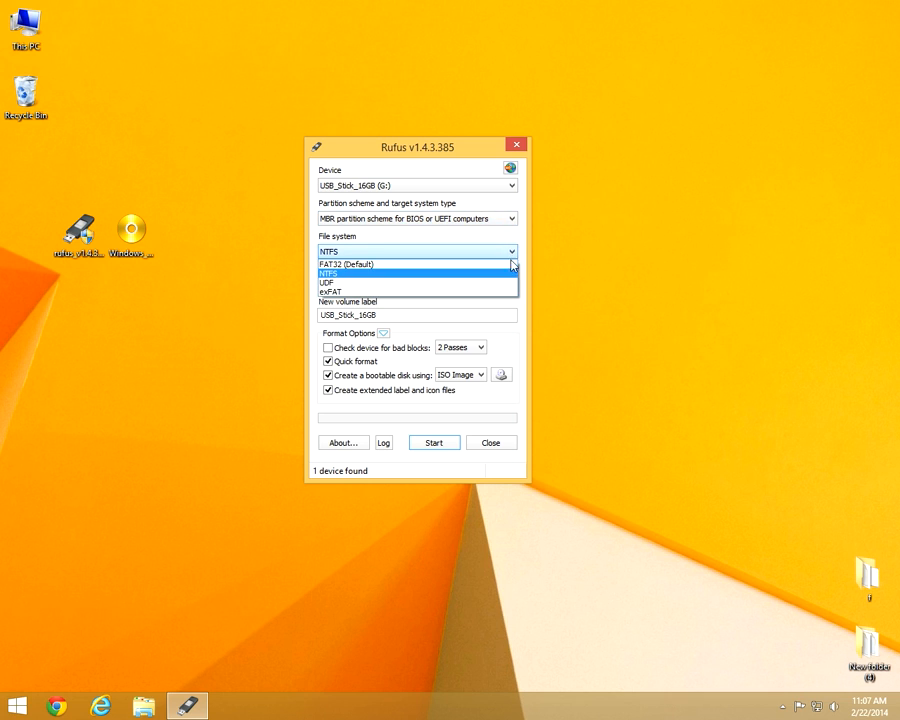
mouse_move(330, 281)
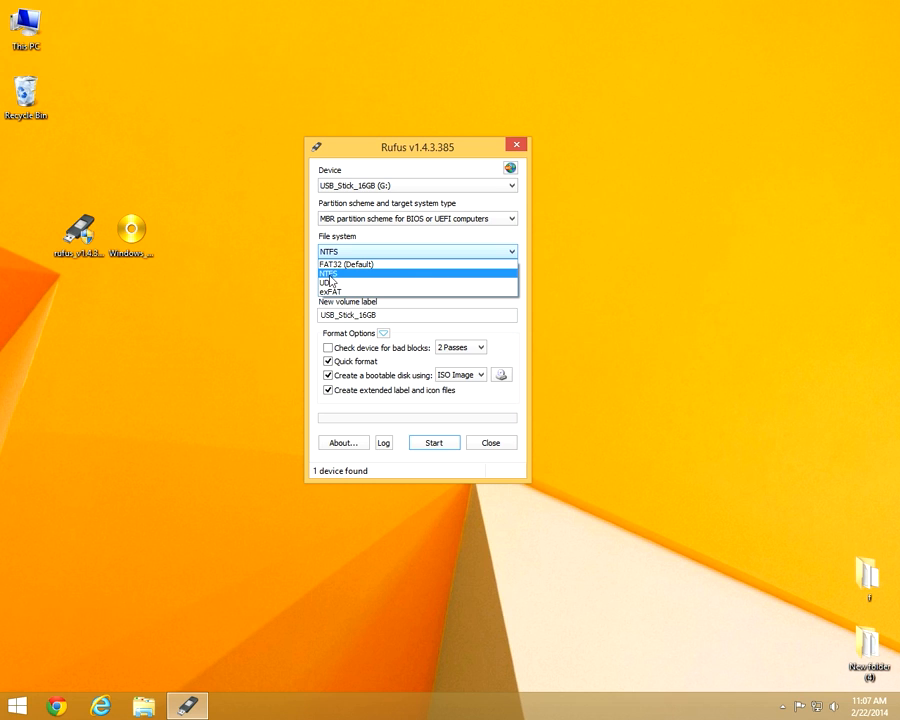
mouse_move(348, 281)
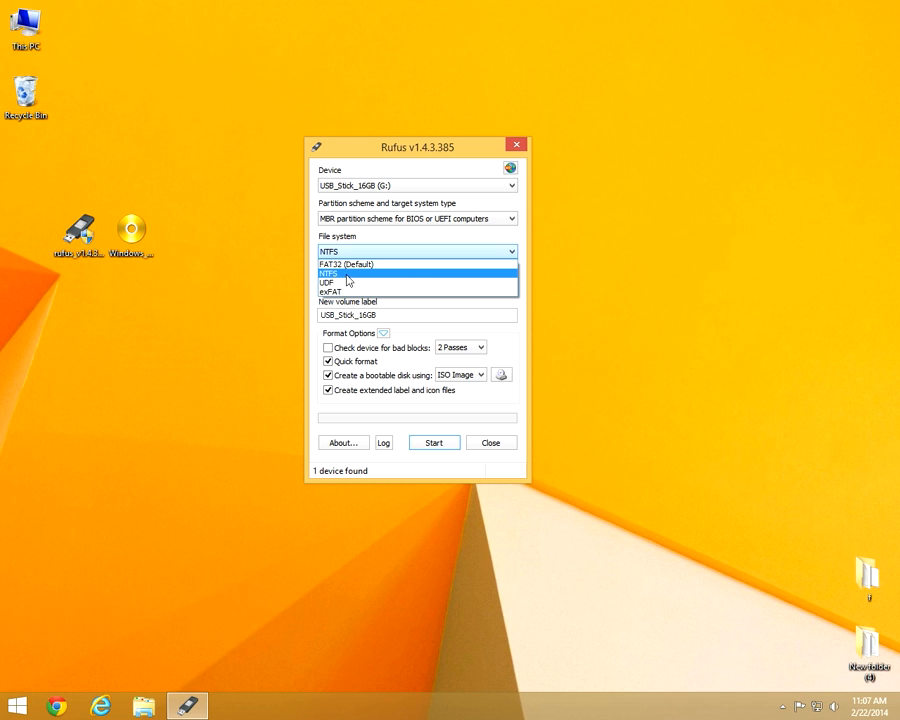
left_click(329, 273)
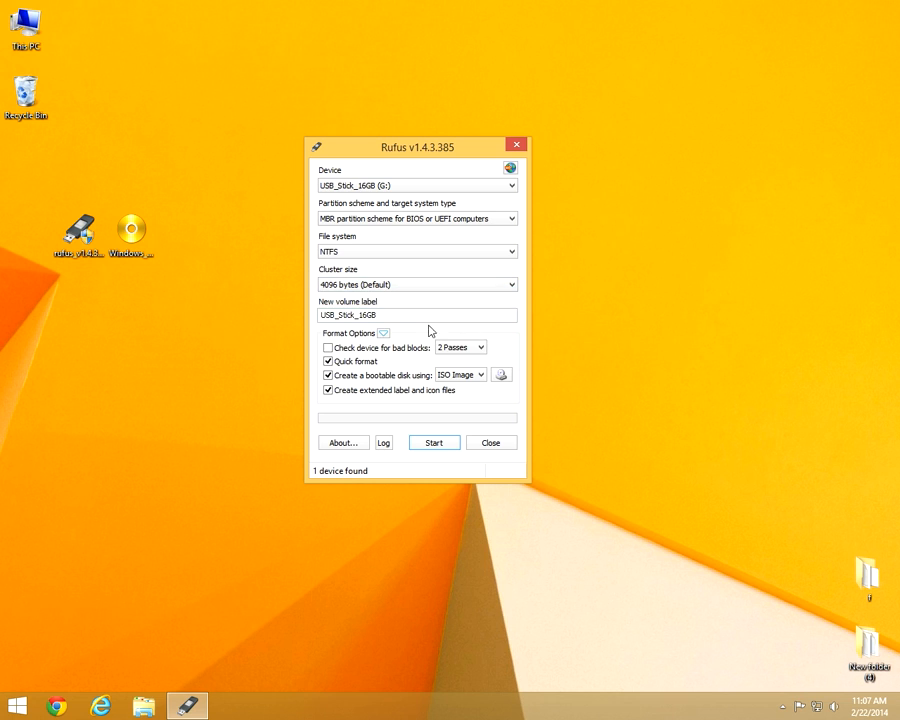
triple_click(417, 314)
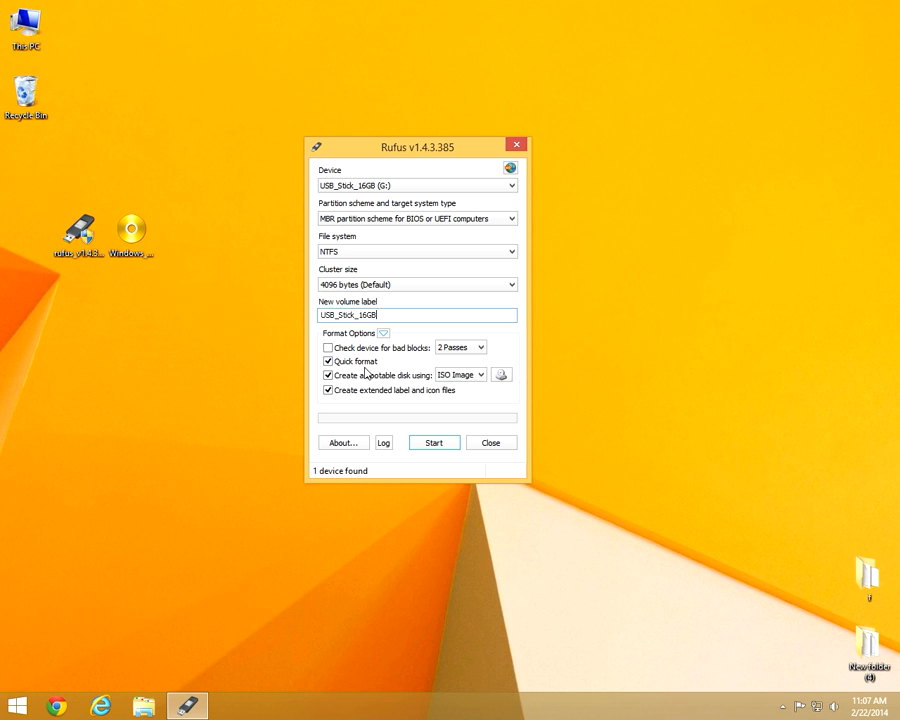
mouse_move(375, 375)
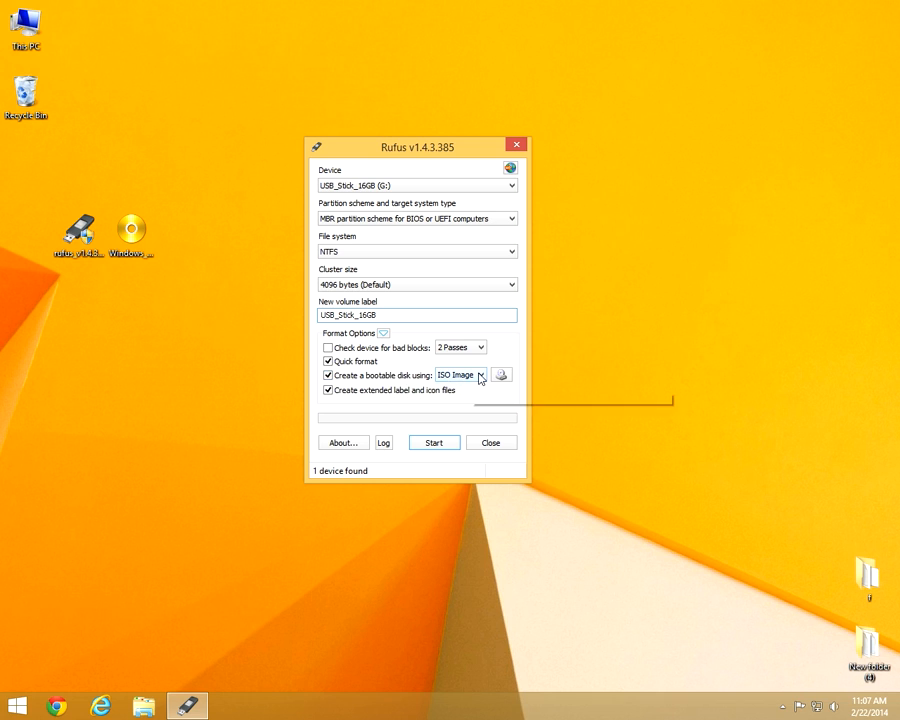
mouse_move(250, 298)
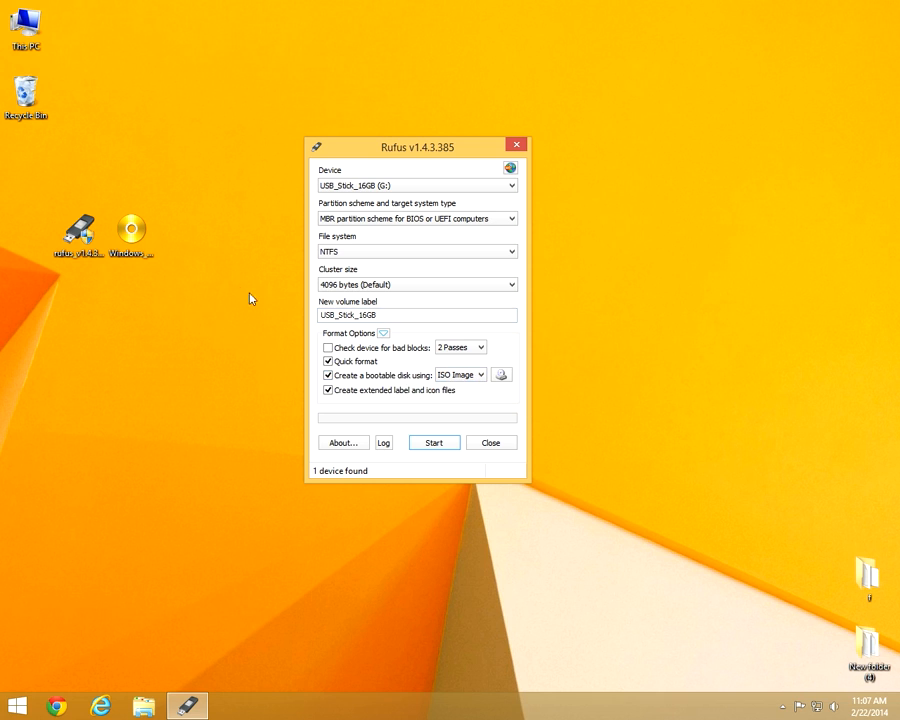
left_click(131, 232)
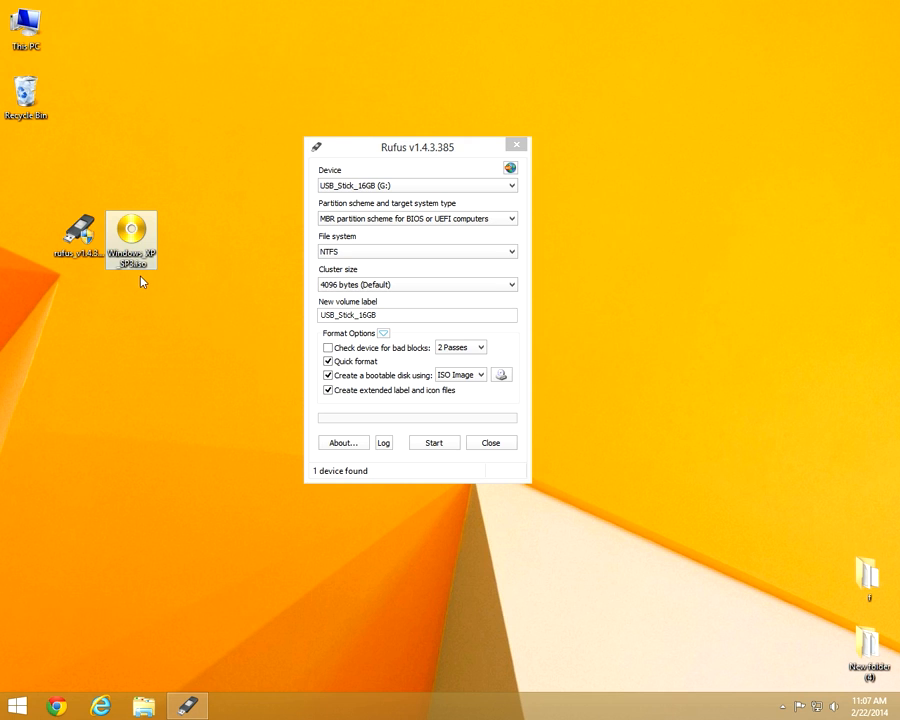
right_click(131, 240)
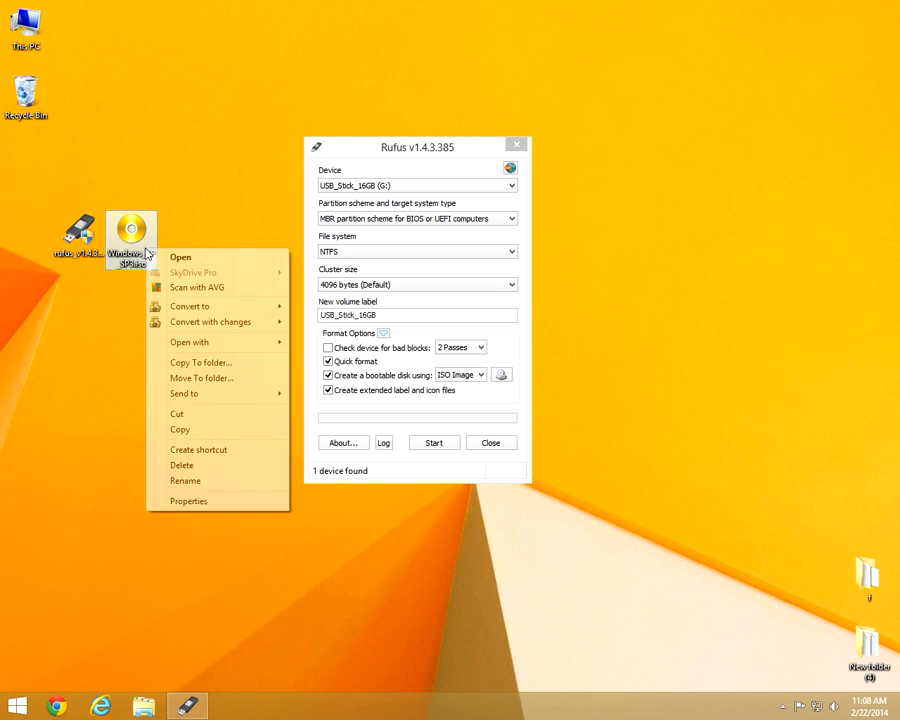
left_click(189, 500)
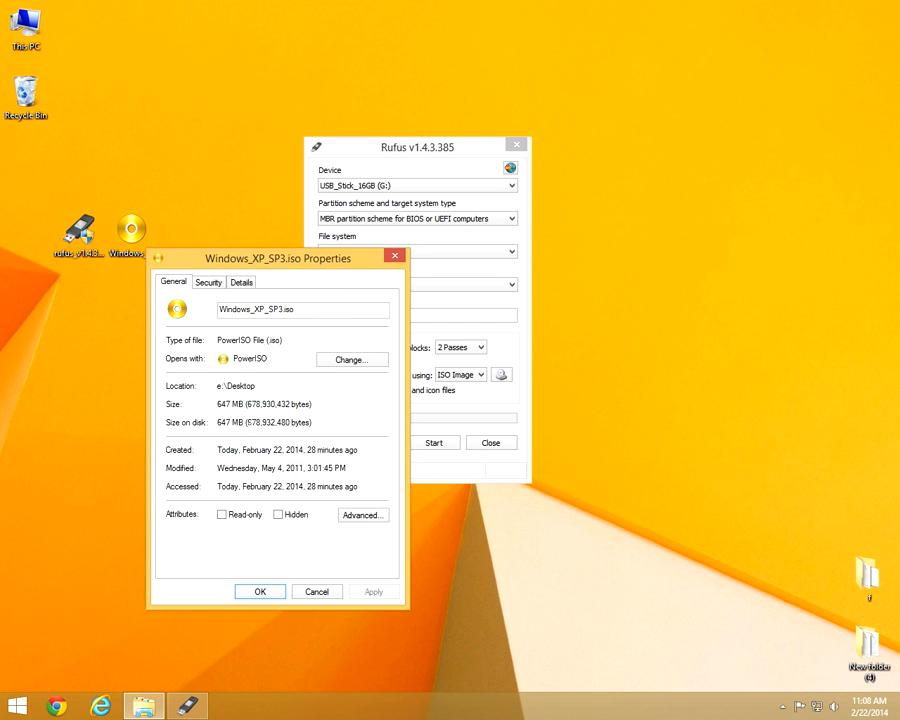
mouse_move(308, 567)
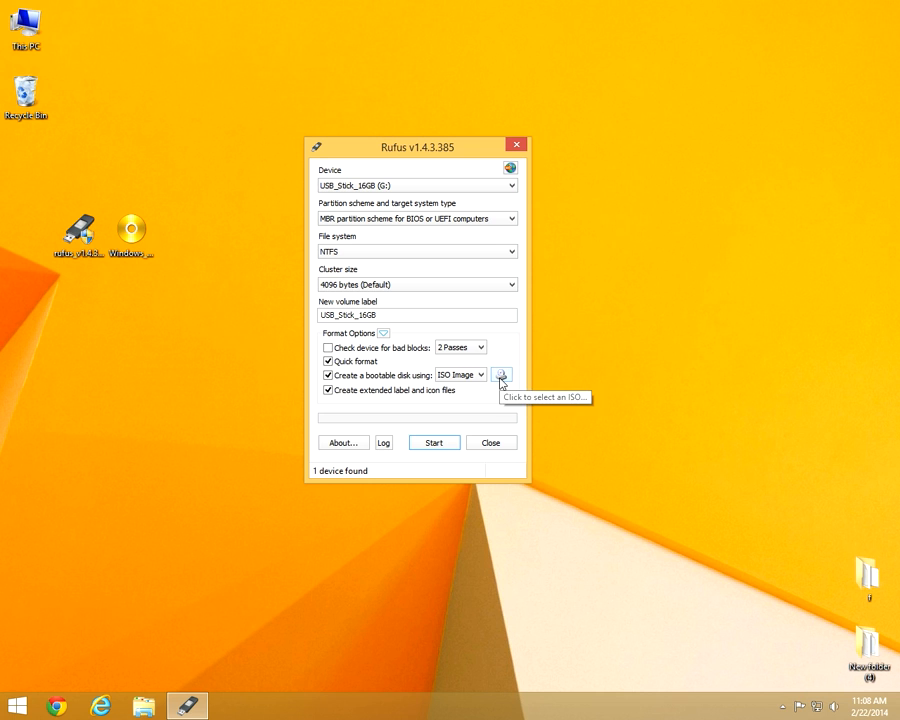
Load Windows_XP_SP3.iso from the Desktop as the bootable source image
left_click(501, 375)
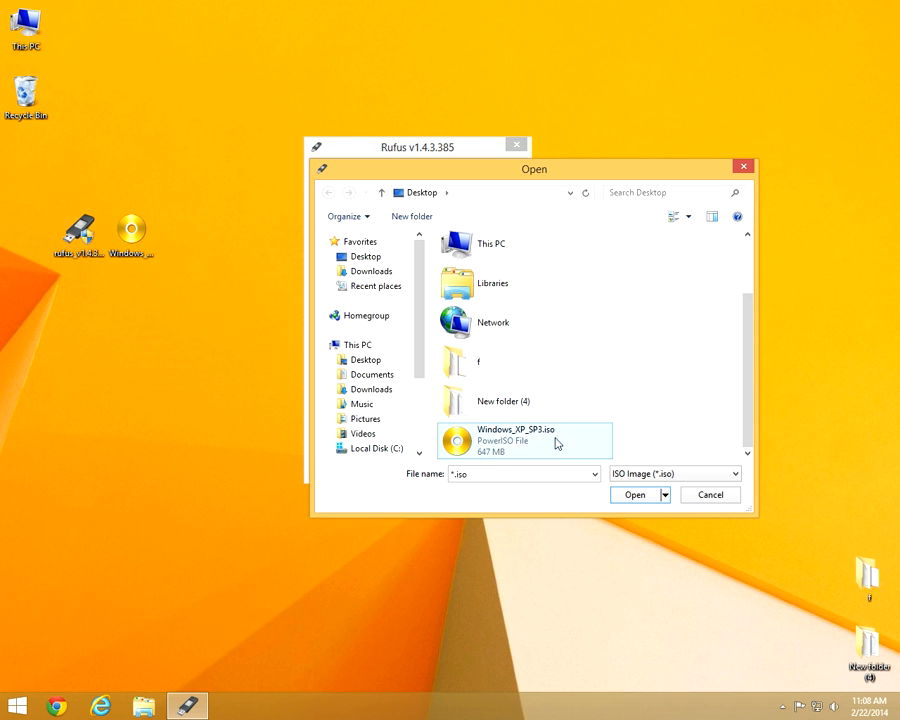
left_click(635, 494)
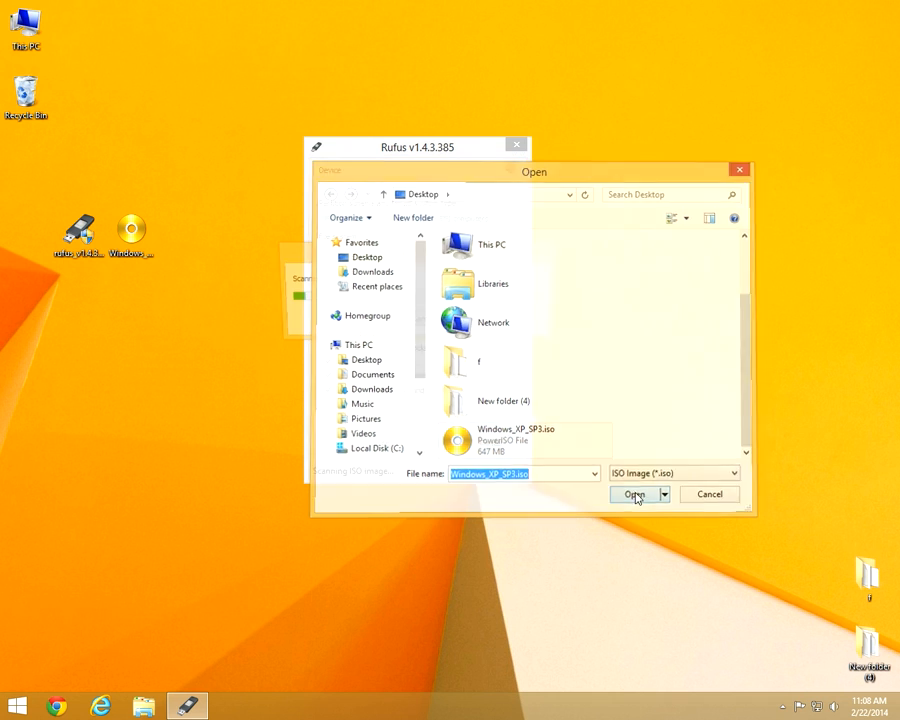
left_click(633, 494)
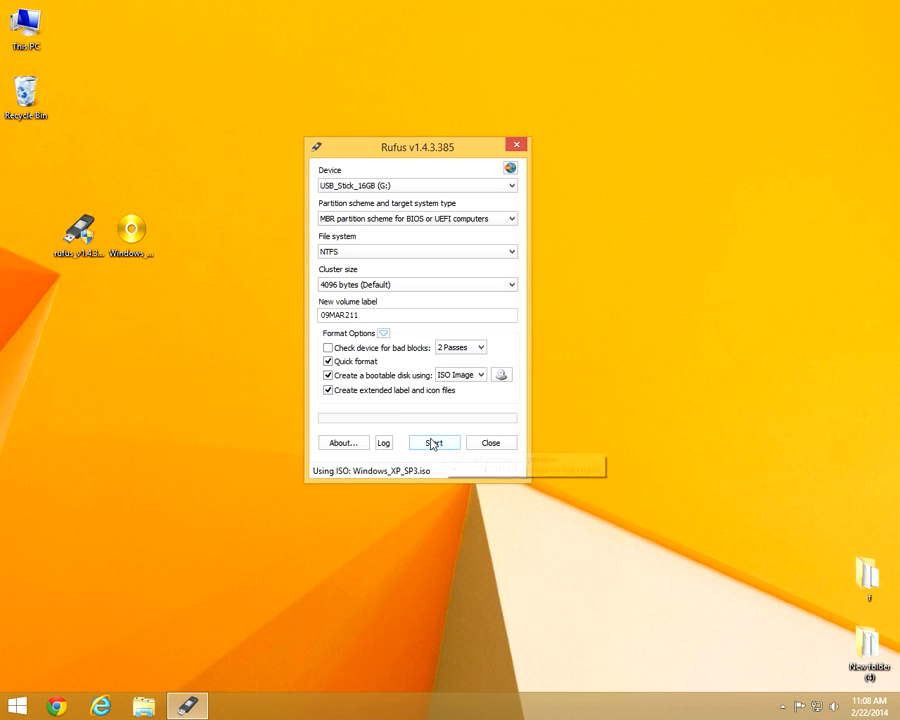
mouse_move(434, 443)
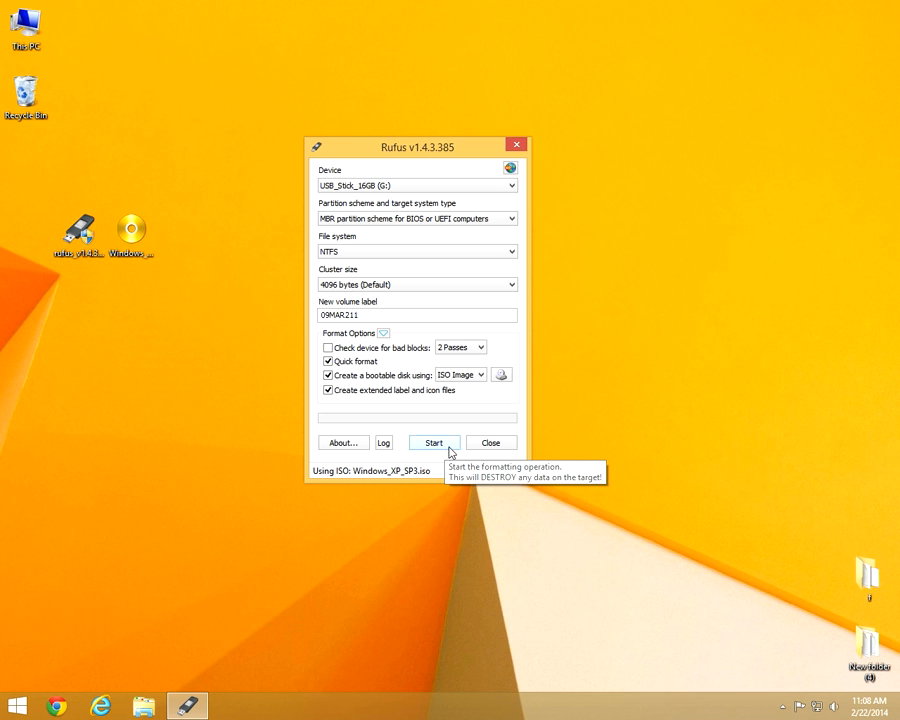
Start writing to the G: stick, checking it is empty and accepting the data-destruction warning
left_click(433, 442)
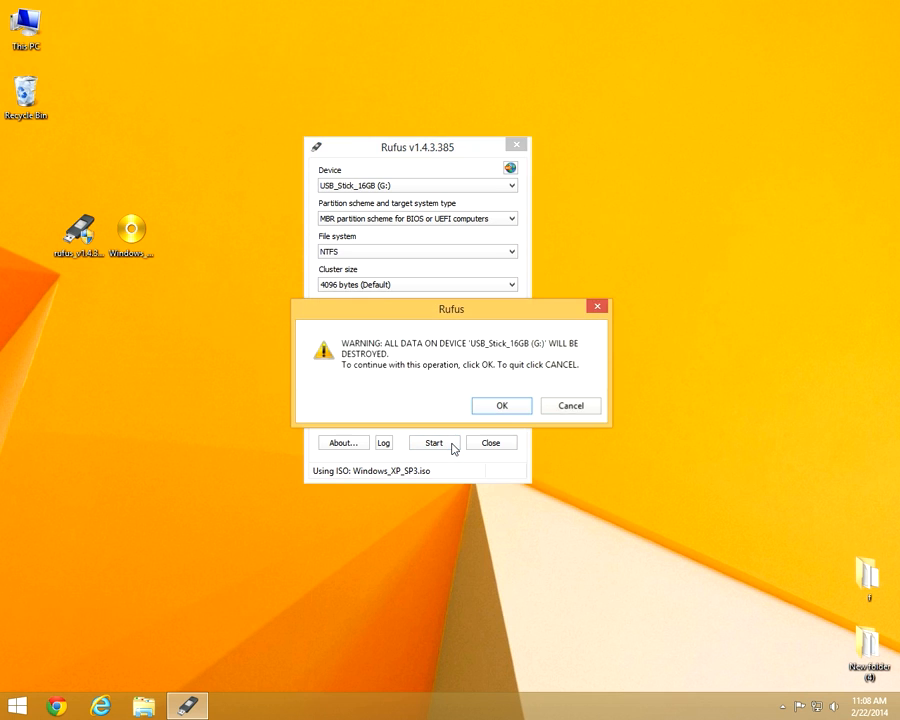
mouse_move(510, 358)
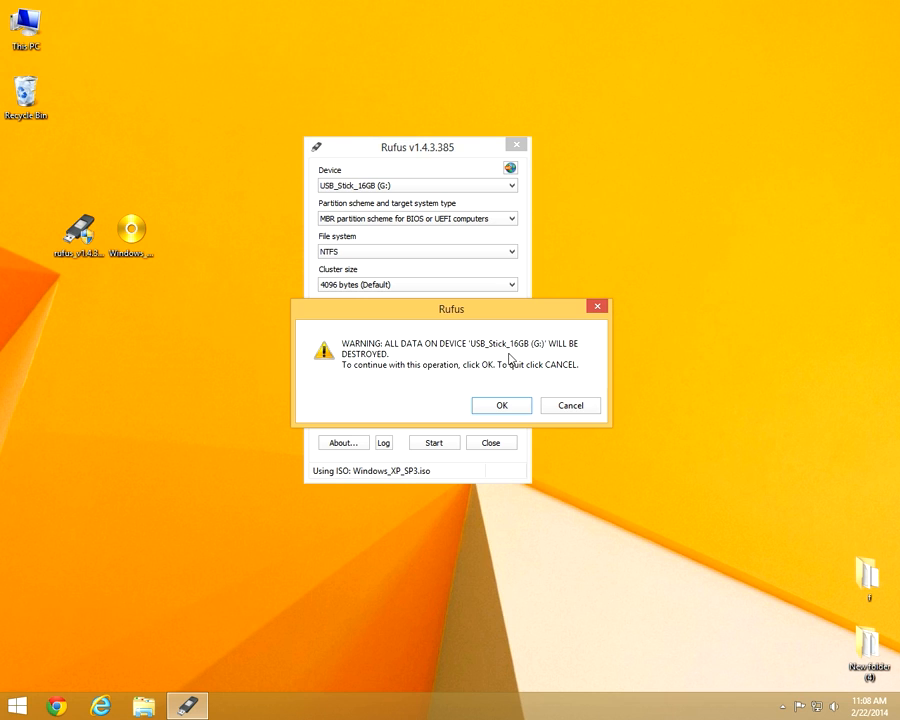
mouse_move(367, 365)
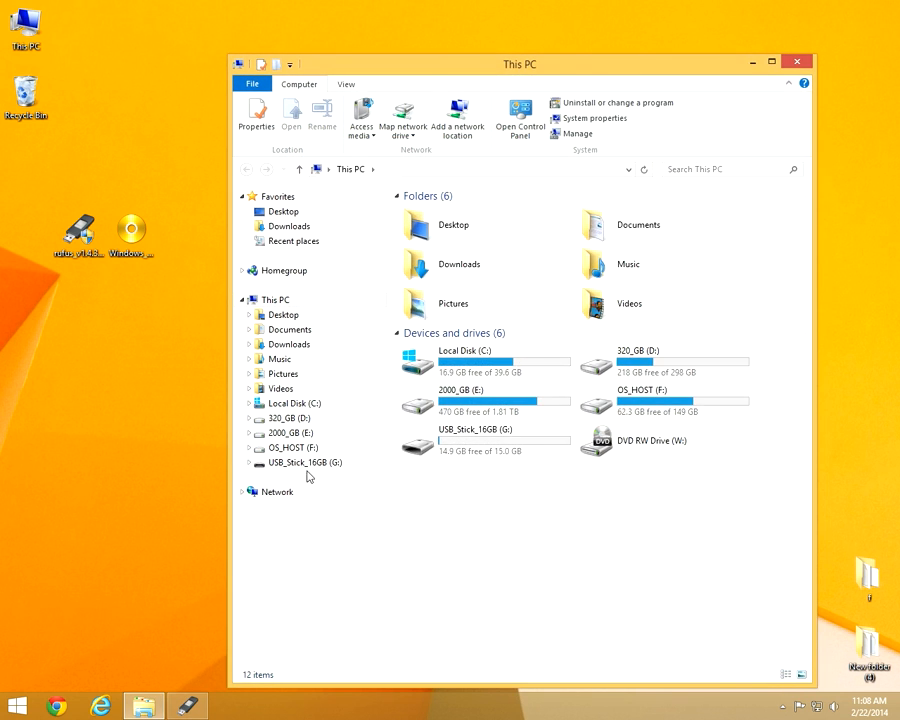
double_click(303, 462)
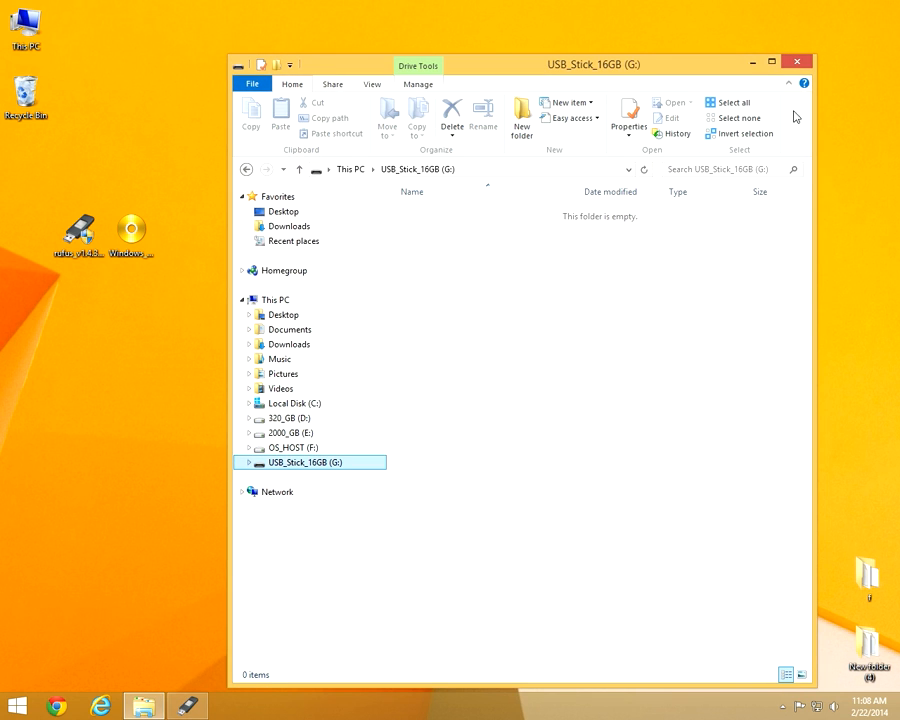
mouse_move(798, 73)
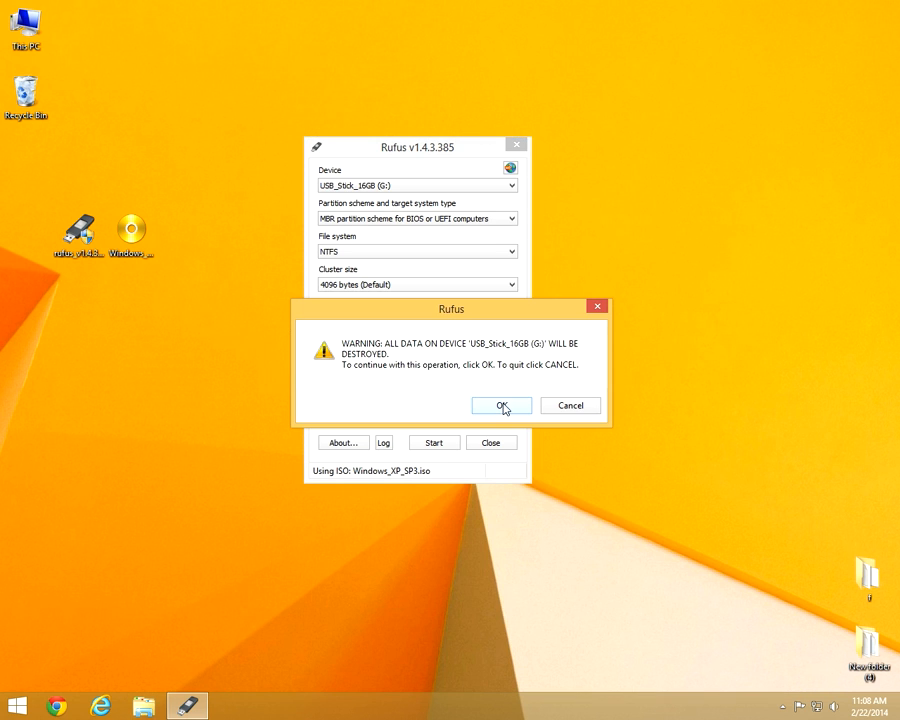
left_click(502, 405)
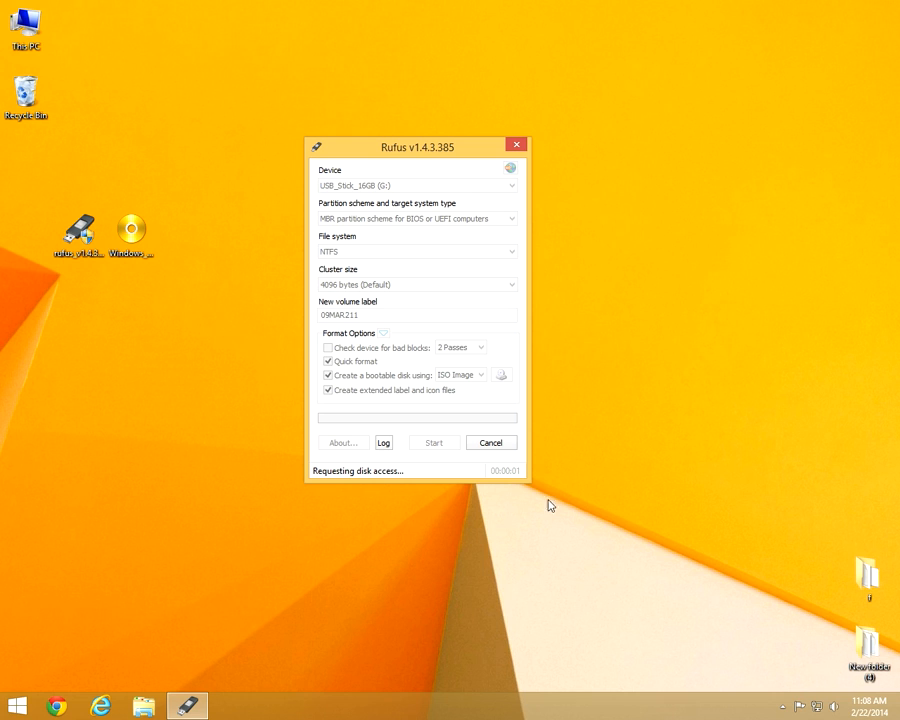